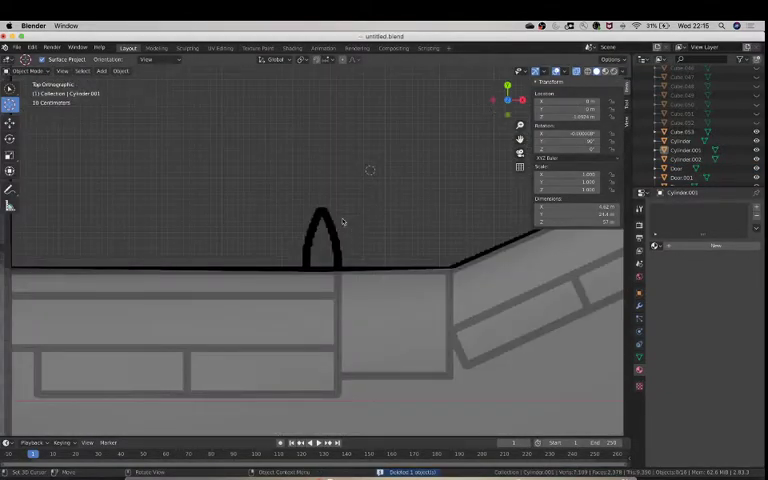
mouse_move(360, 328)
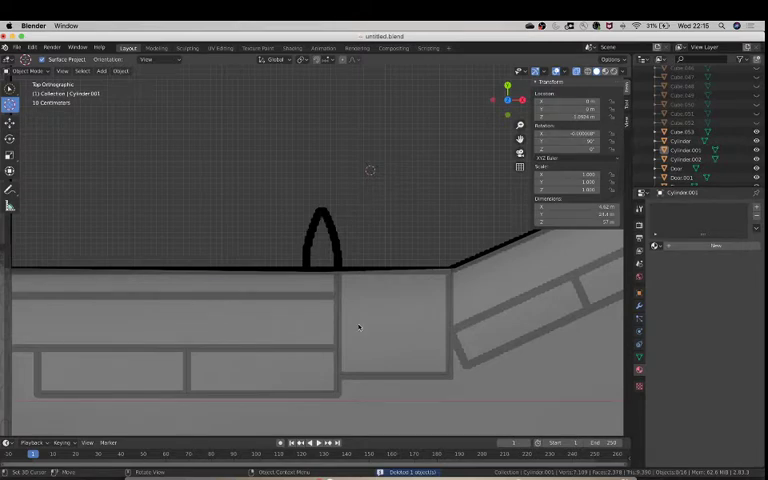
mouse_move(308, 304)
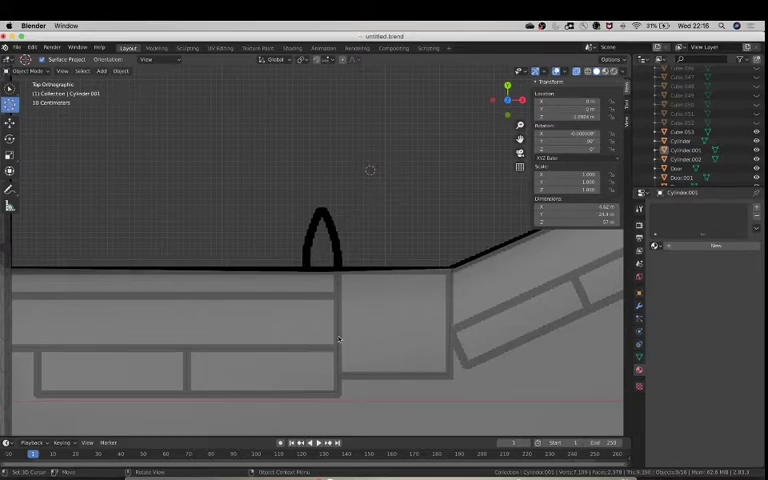
mouse_move(304, 250)
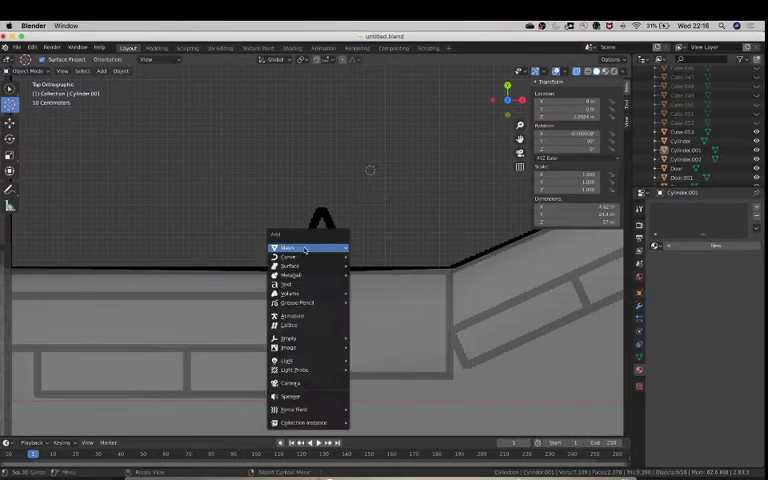
Add a new cylinder mesh where the fairing sits on the blueprint.
left_click(288, 246)
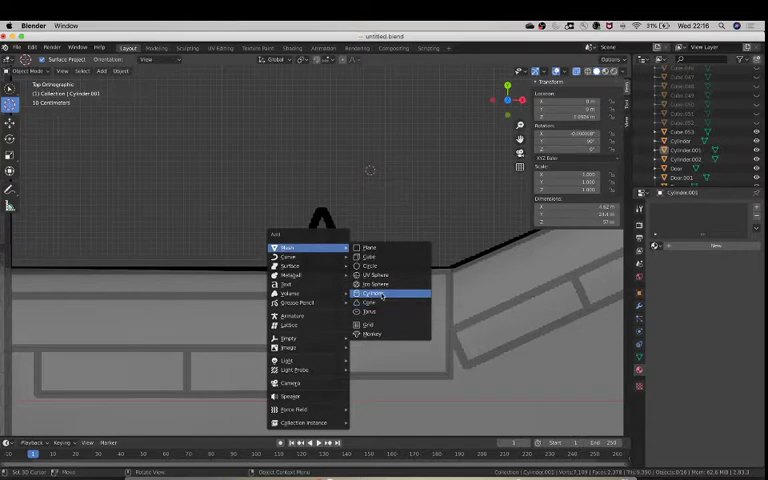
left_click(372, 294)
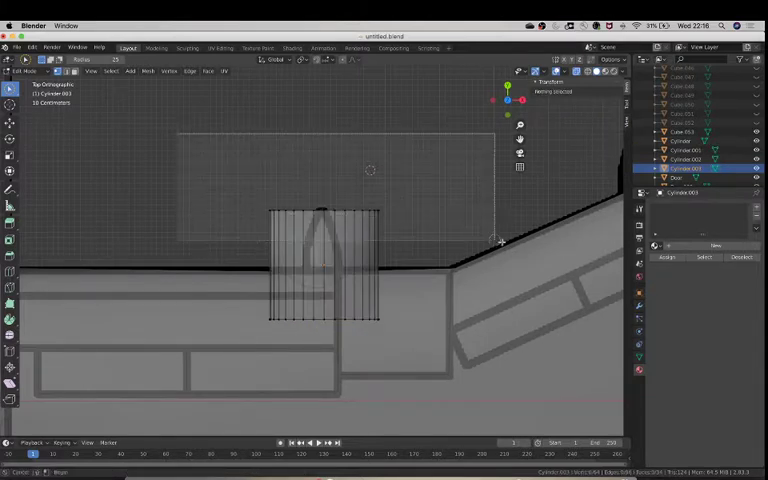
Shrink the cylinder's top ring into a taper and lay it lengthwise along the fuselage.
key("s")
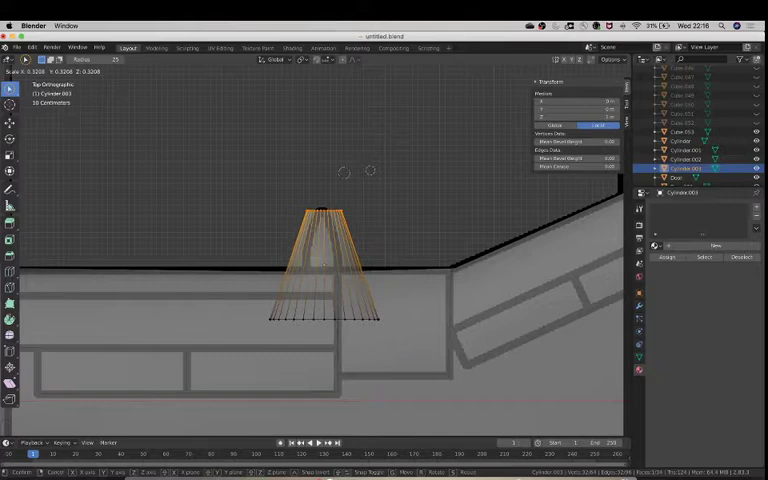
key("s")
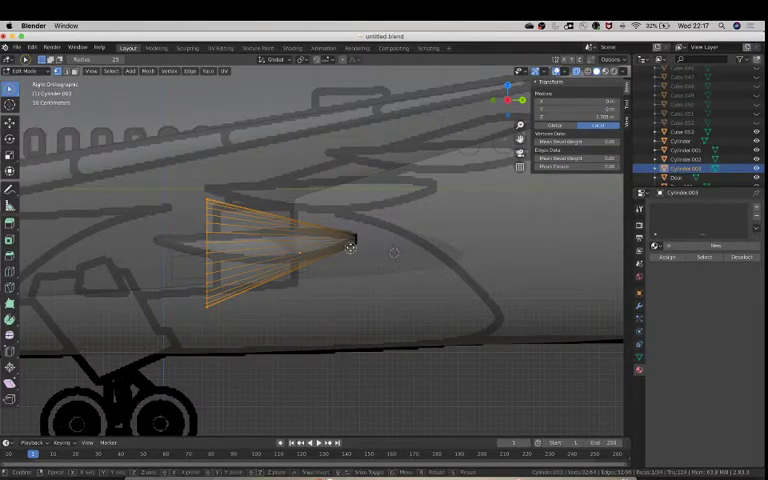
Stretch the tapered cylinder's vertices along the fairing outline into a long pod.
left_click_drag(350, 244, 298, 248)
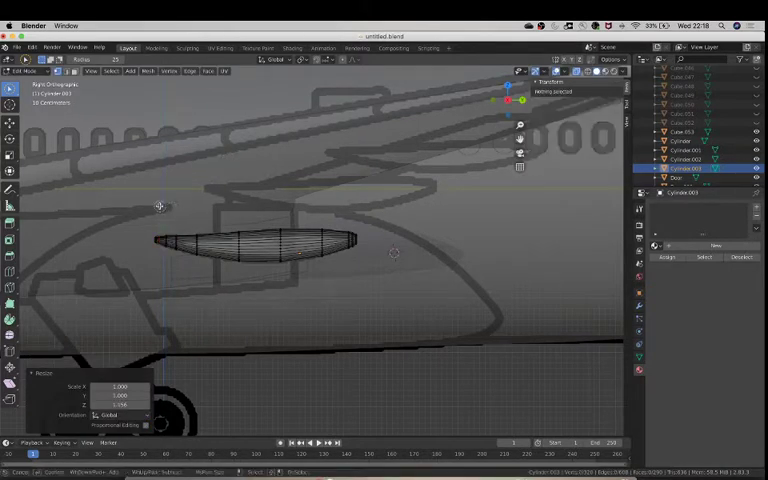
Narrow and taper the pod's edge loops from the front view to match the blueprint.
key("Tab")
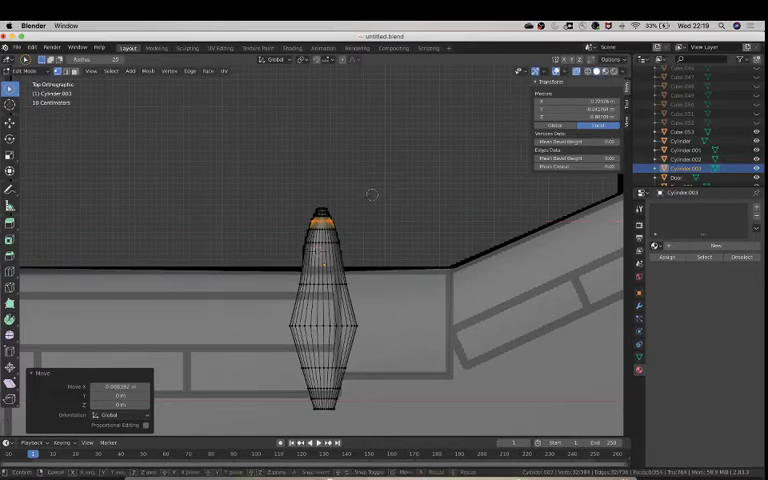
key("s")
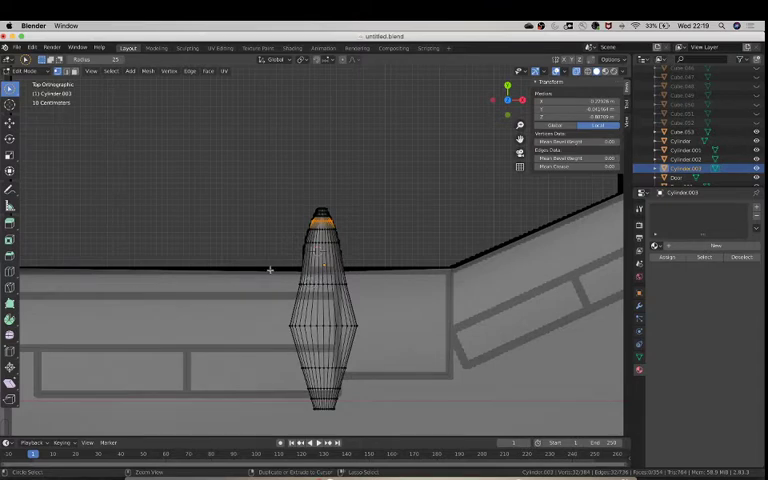
key("s")
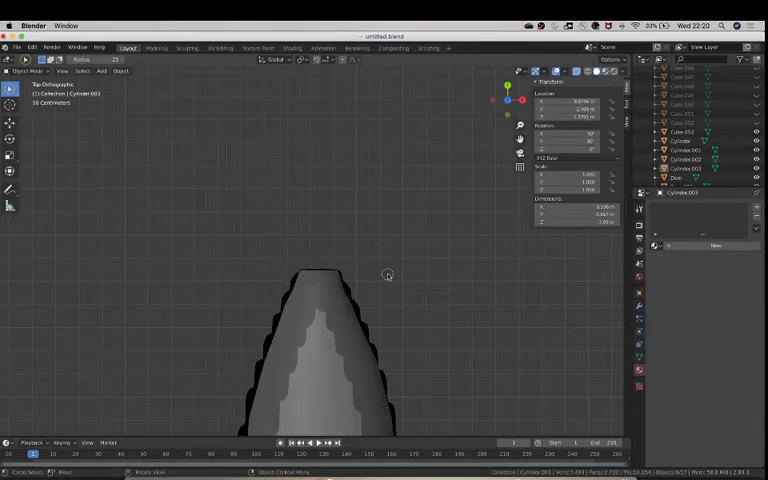
Apply Shade Smooth to the fairing so its surface is no longer faceted.
key("Tab")
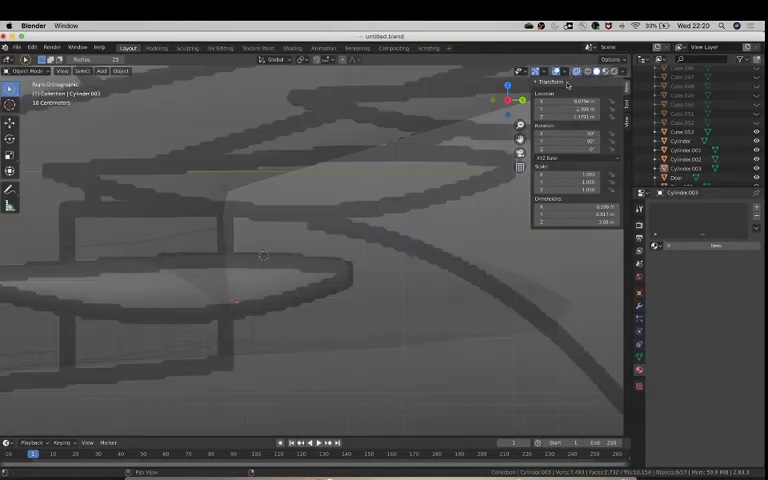
Select the fairing object and move it into place beneath the wing.
key("Tab")
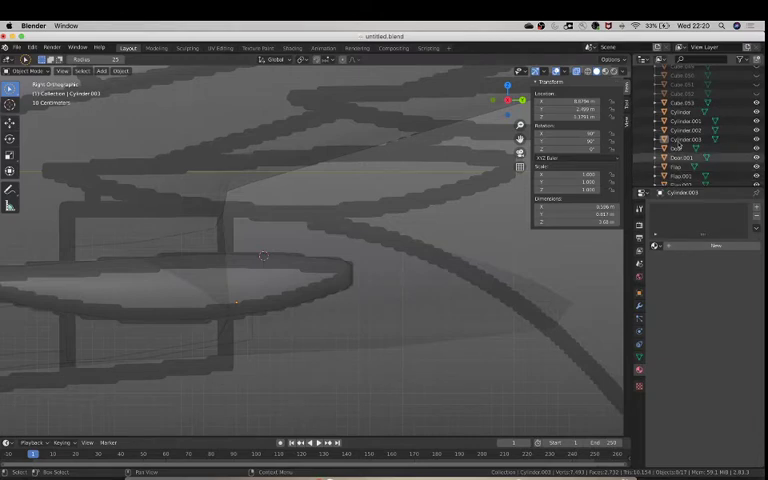
left_click(684, 140)
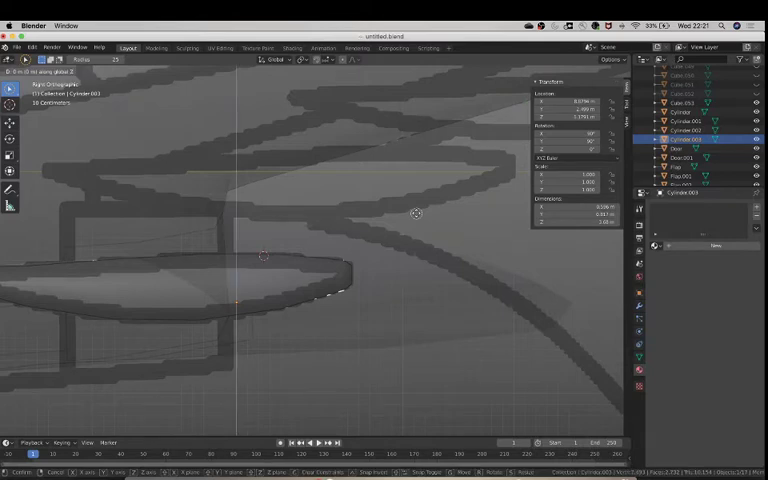
key("Tab")
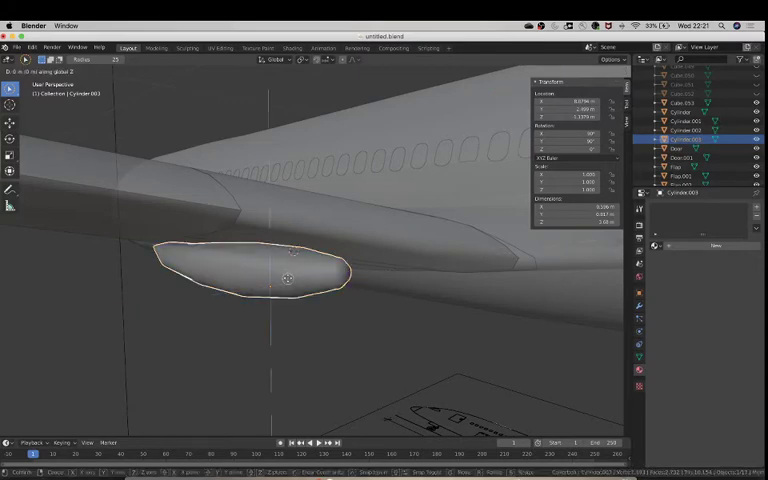
left_click_drag(286, 278, 286, 256)
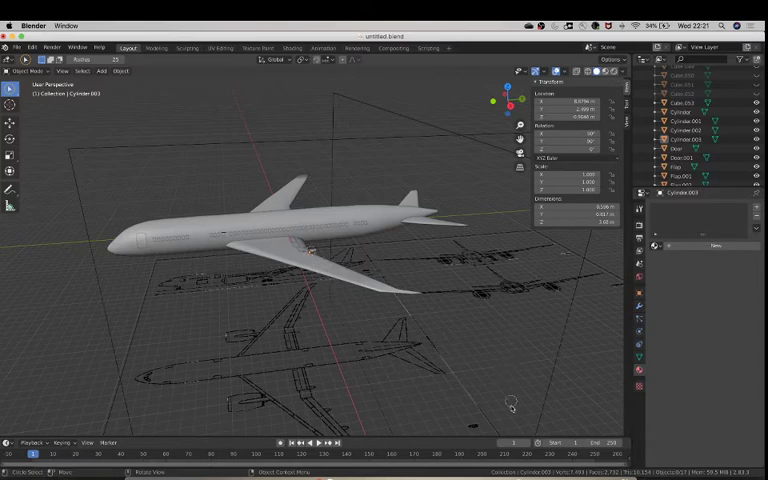
mouse_move(514, 328)
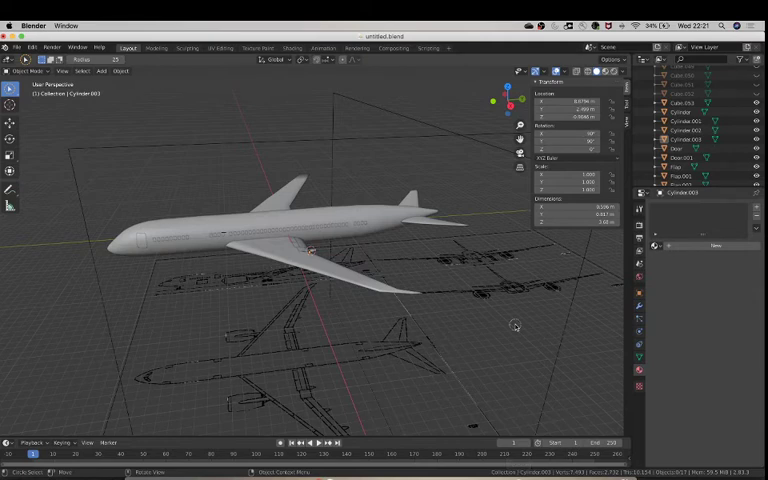